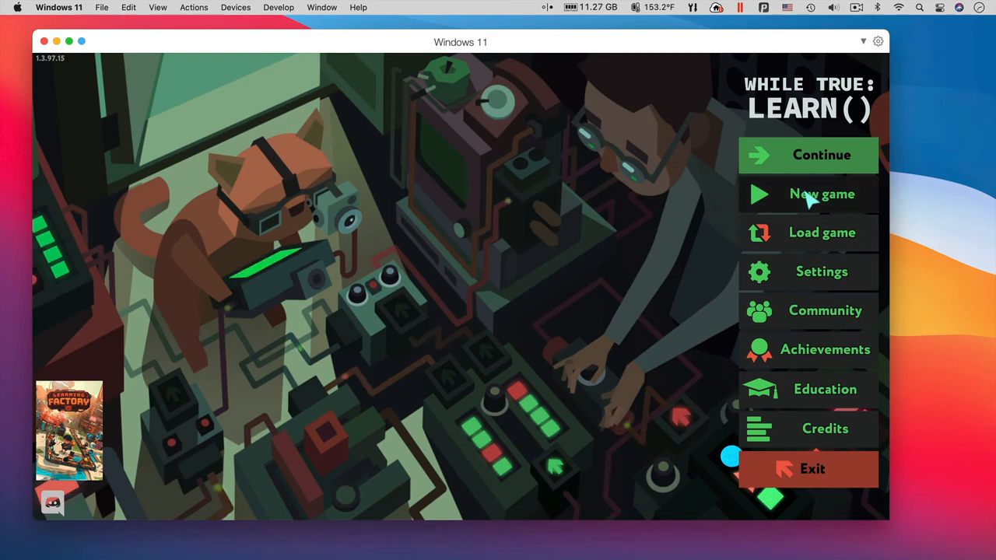
# Choose New game from the main menu to reach the save slot chooser
pyautogui.click(822, 194)
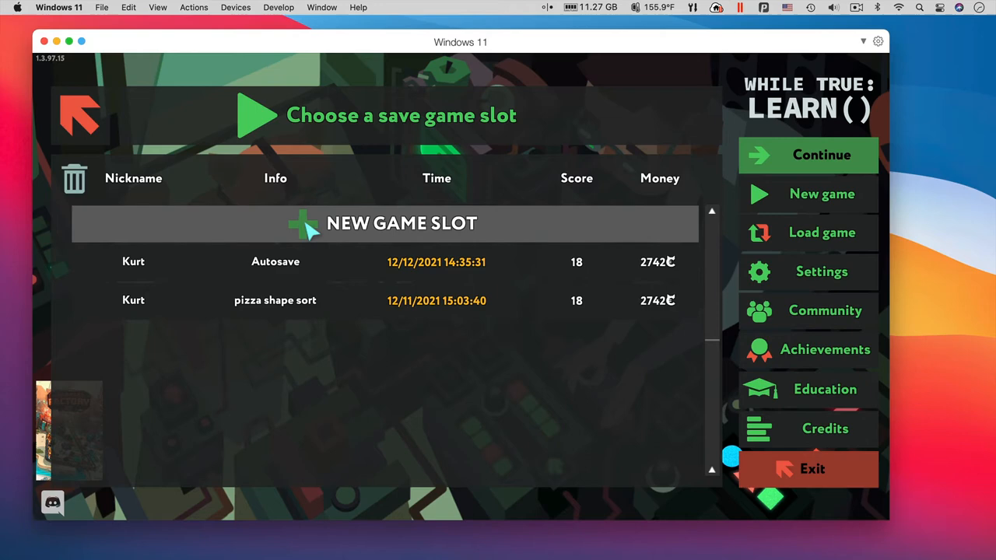
# Pick NEW GAME SLOT to begin a fresh save at the power-on tutorial
pyautogui.click(400, 223)
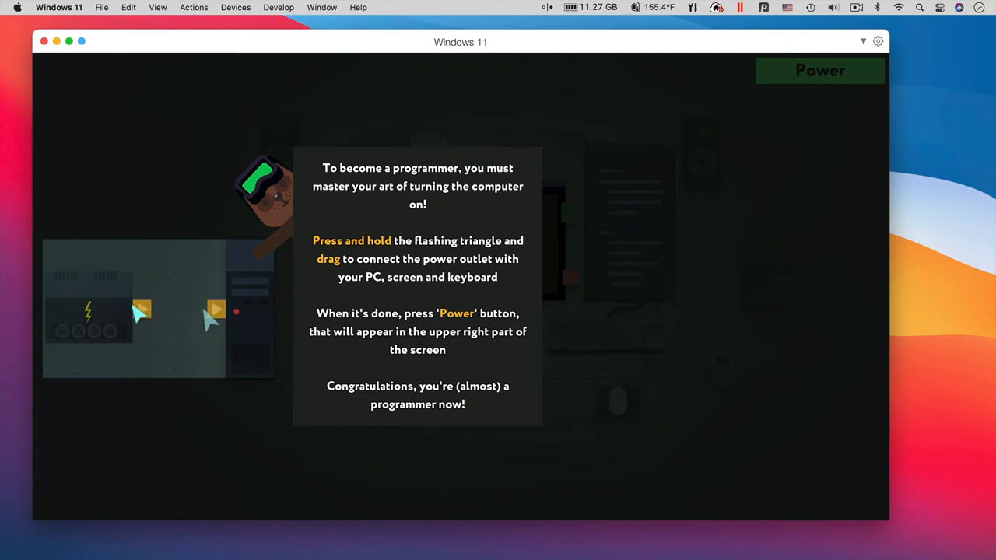
# Wire the outlet to the PC and press Power to switch the computer on
pyautogui.moveTo(142, 310); pyautogui.dragTo(216, 311)
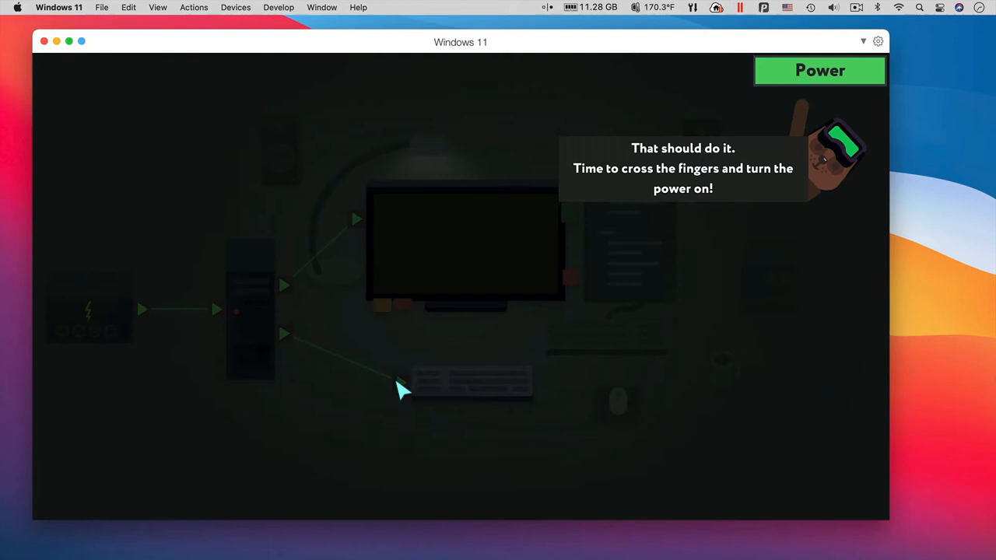
pyautogui.click(820, 71)
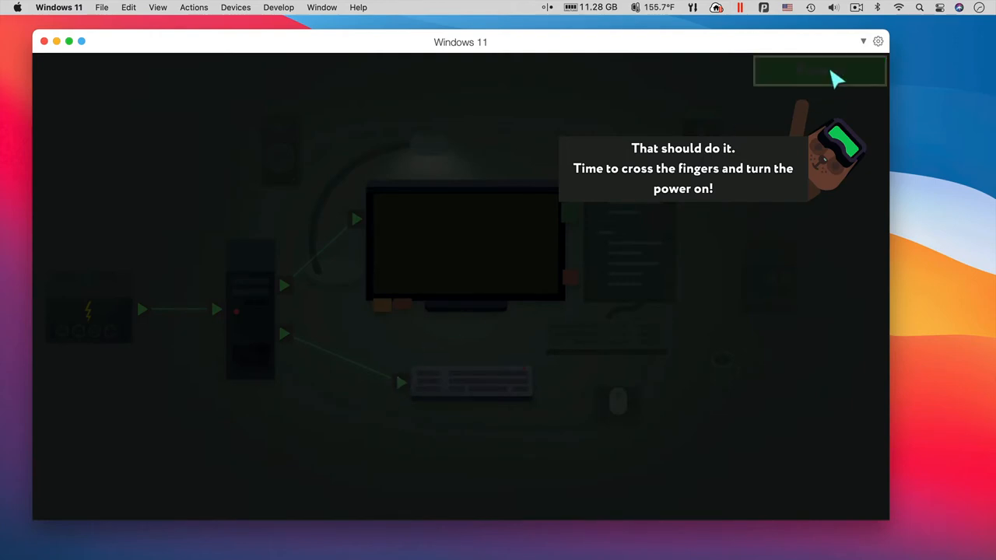
pyautogui.click(819, 71)
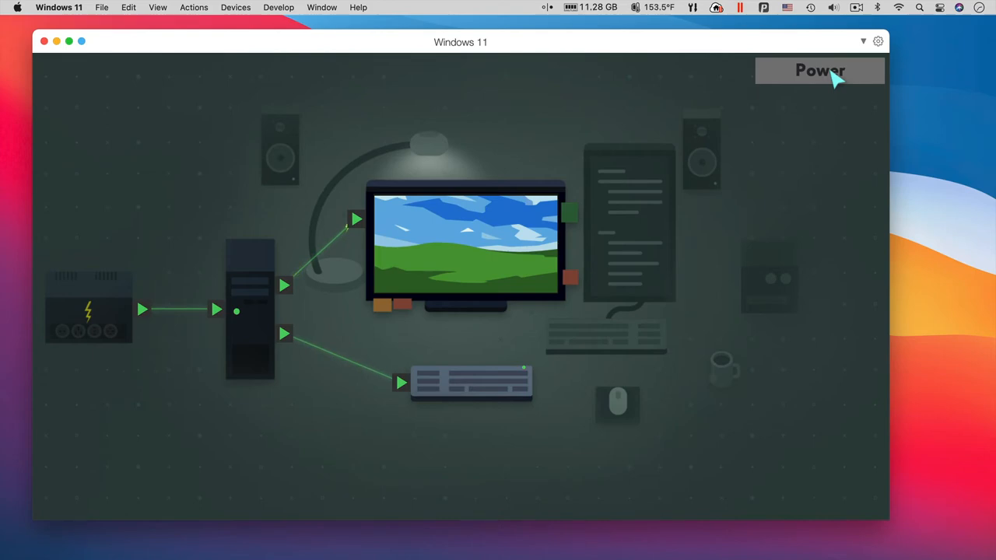
pyautogui.click(820, 71)
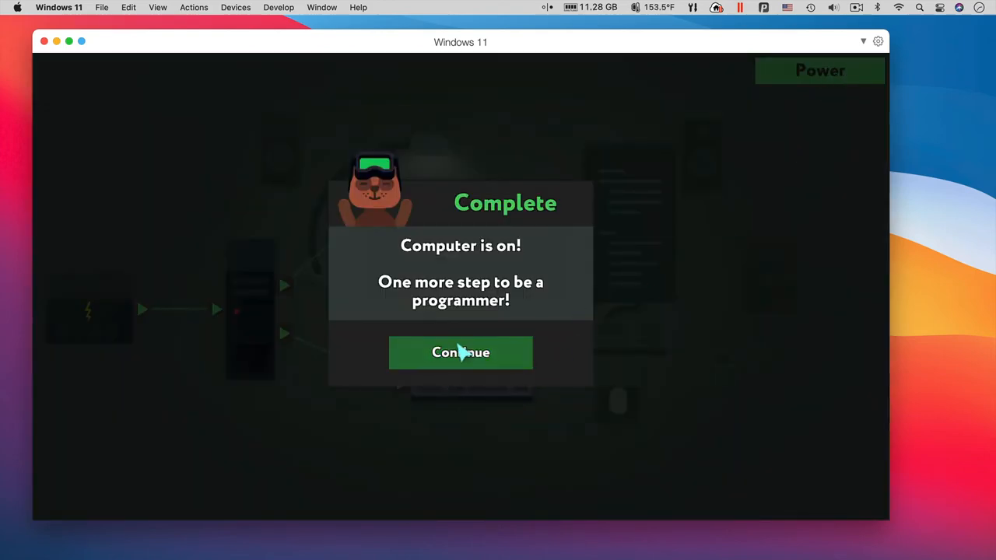
# Continue past the tutorial to open the Chicken Escape sift puzzle
pyautogui.click(461, 353)
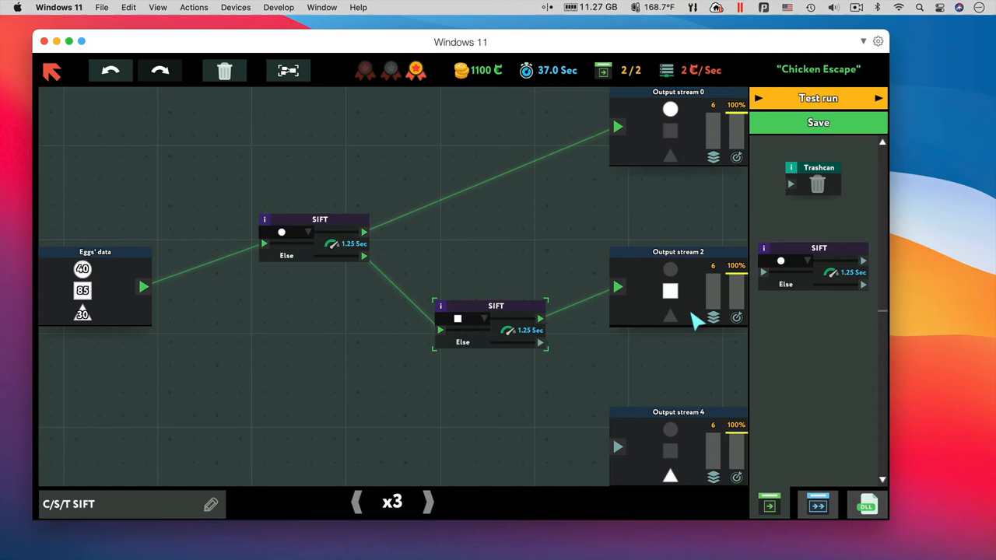
pyautogui.moveTo(545, 350)
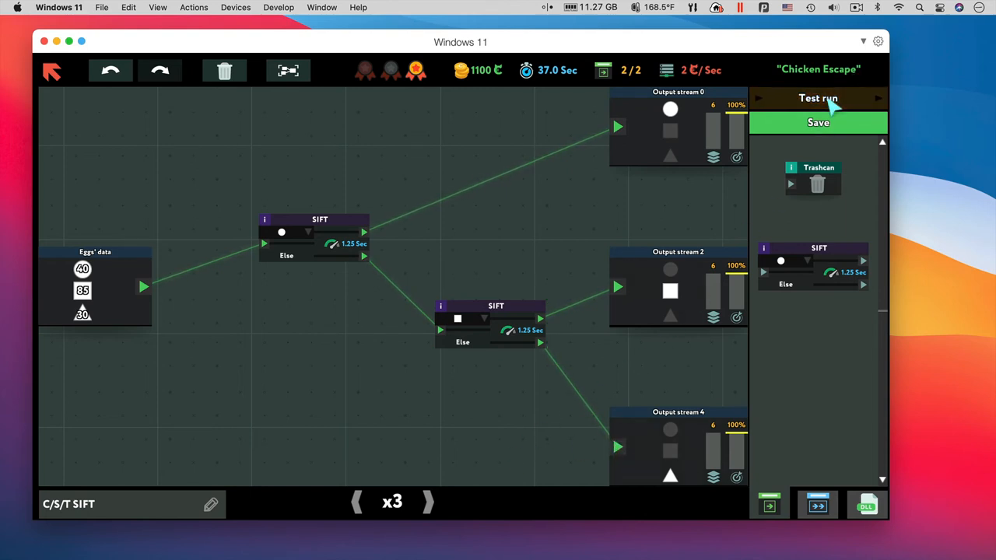
# Test run Chicken Escape, release it, and accept the 974₵ payout
pyautogui.click(817, 98)
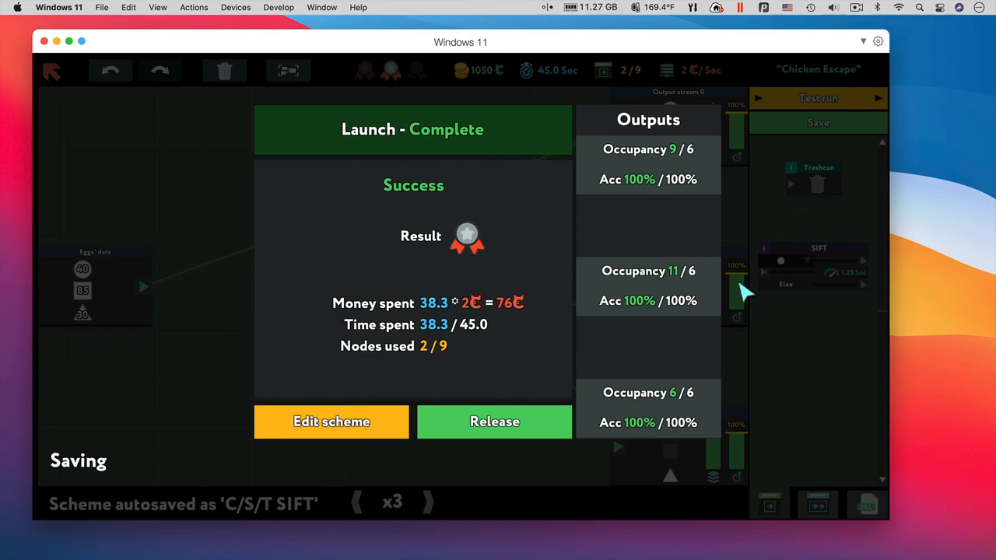
pyautogui.click(494, 422)
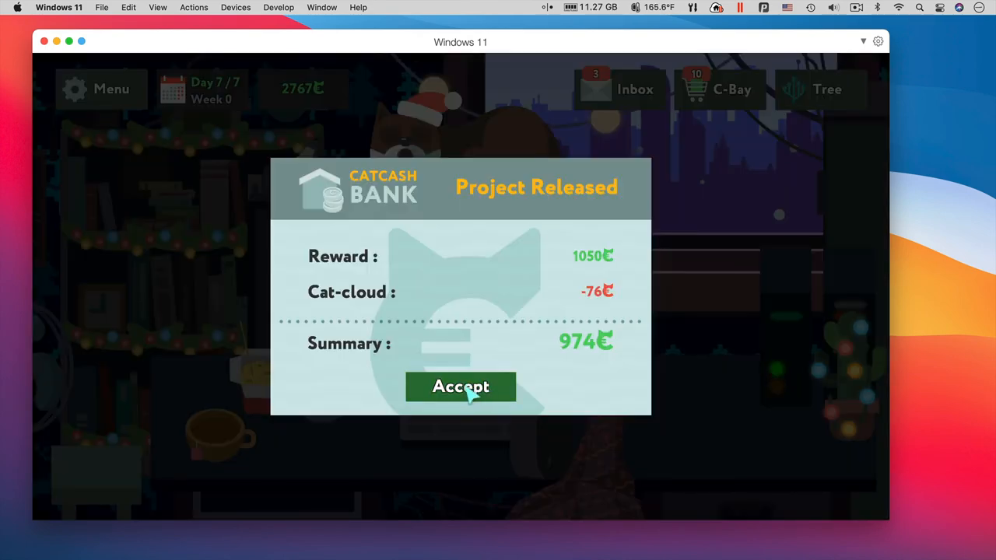
pyautogui.click(460, 386)
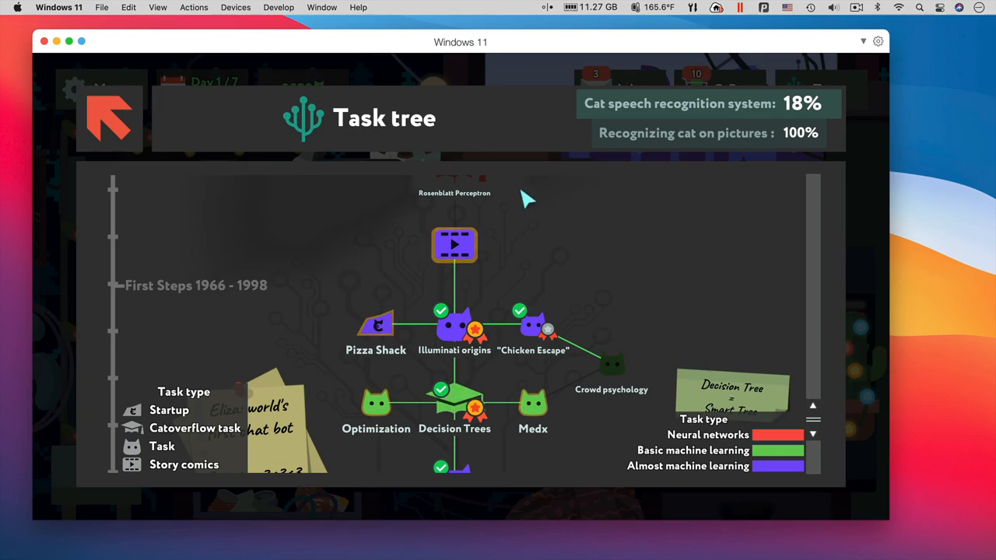